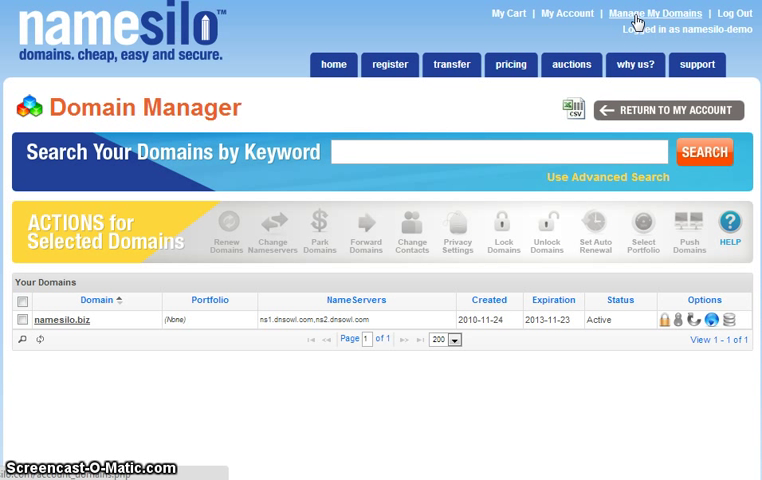
mouse_move(277, 112)
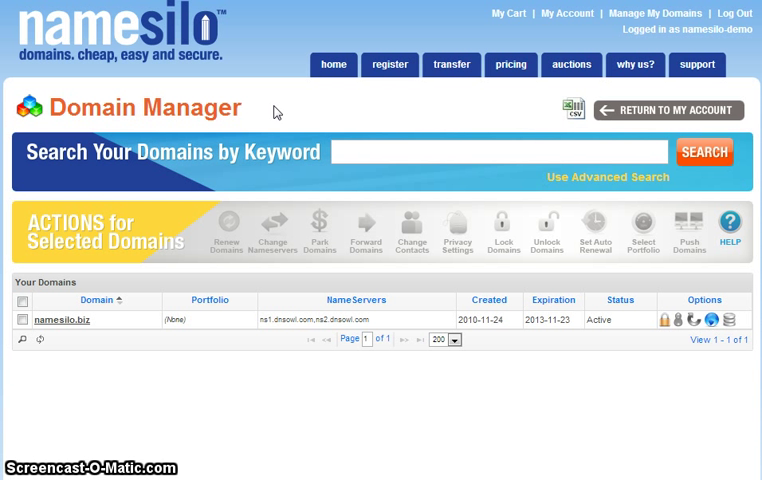
Open the namesilo.biz Domain Console and its View/Manage Registered NameServers page.
click(71, 320)
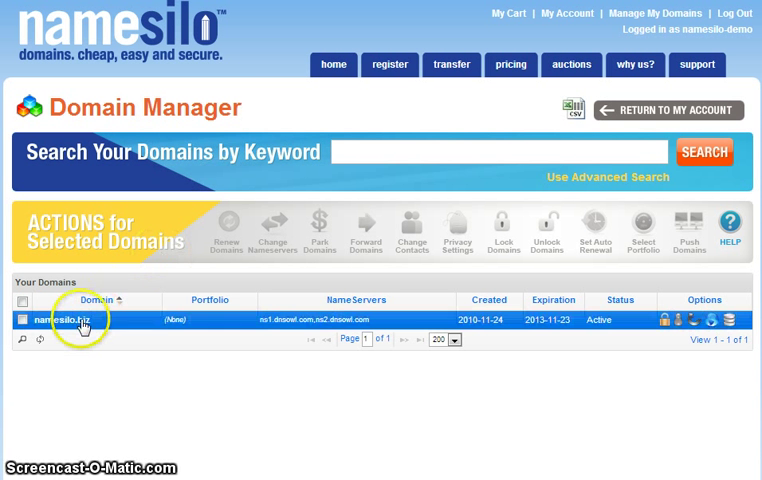
click(62, 320)
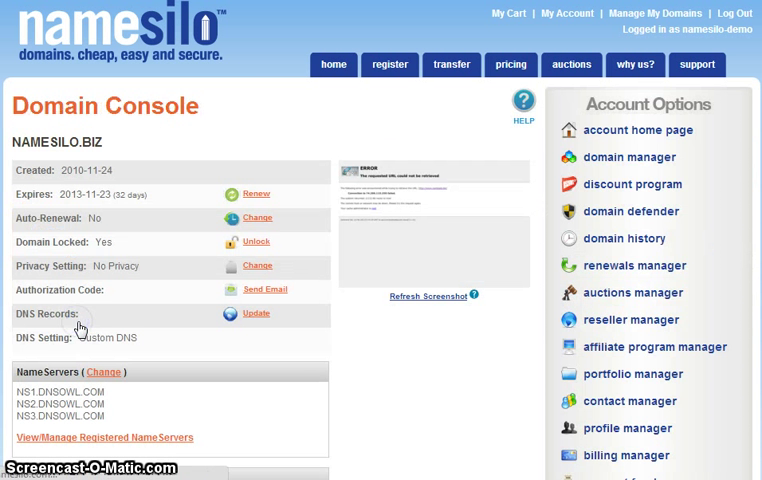
mouse_move(157, 272)
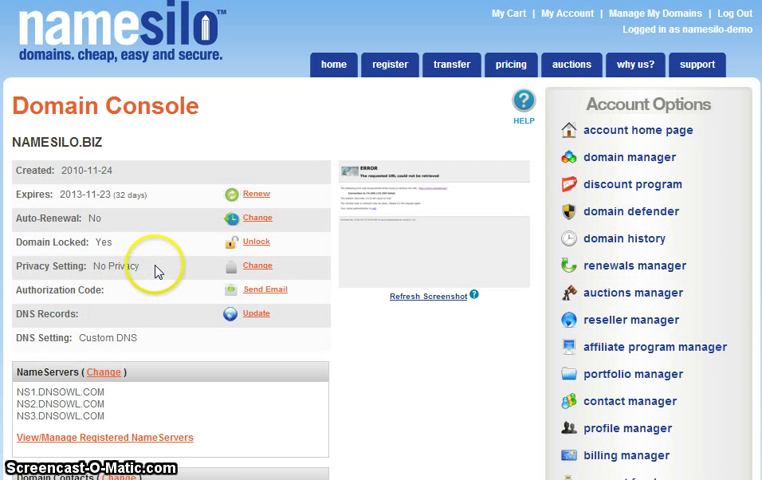
scroll(down, 3)
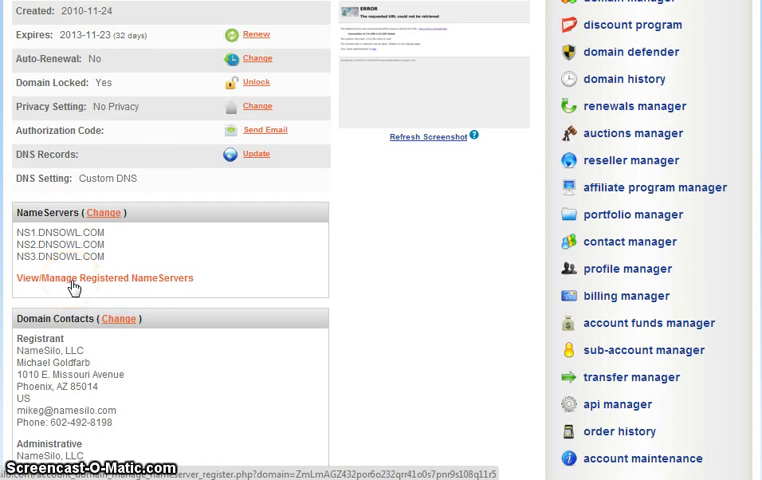
click(104, 278)
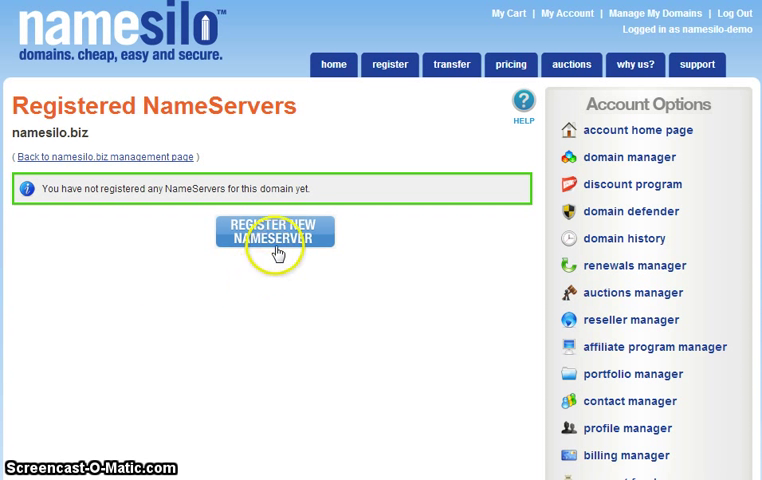
Open the Register New NameServer form for namesilo.biz.
click(275, 231)
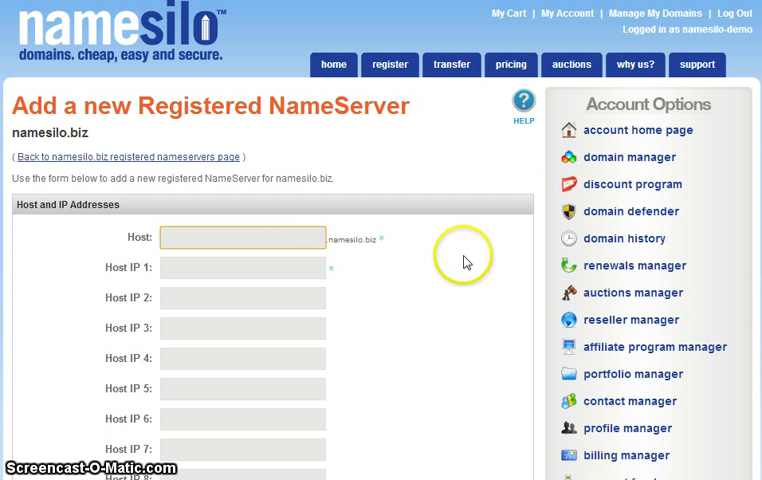
Submit host ns1 with Host IP 1 set to 1.1.1.1.
text(ns1)
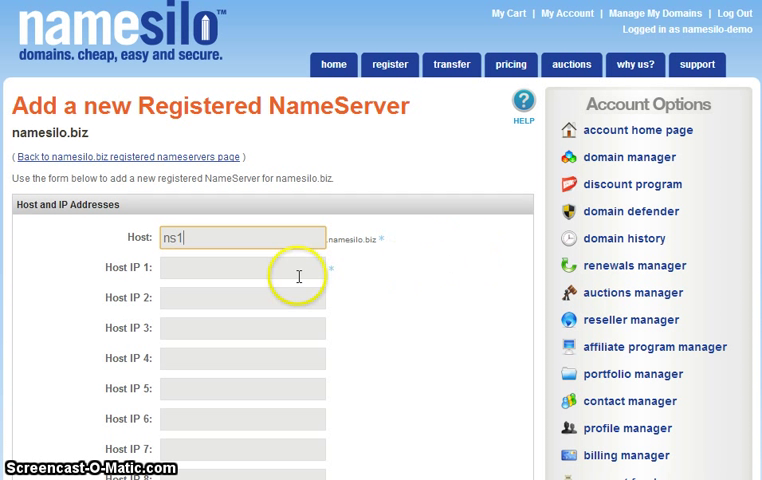
click(242, 268)
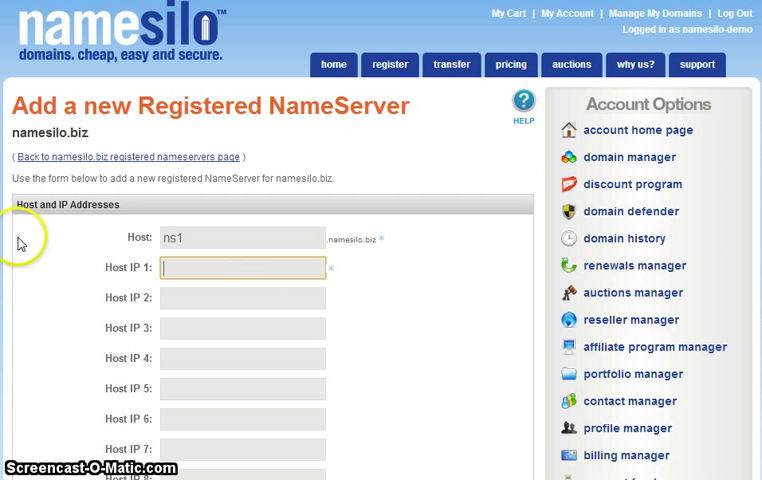
text(1.1.1.1)
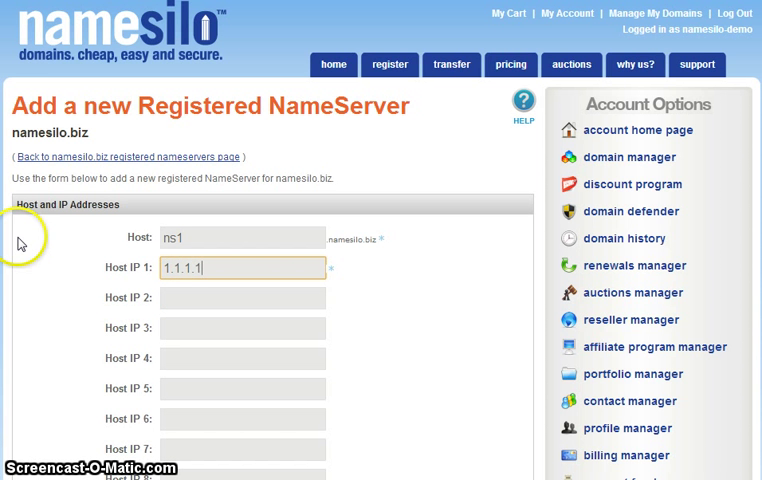
scroll(down, 3)
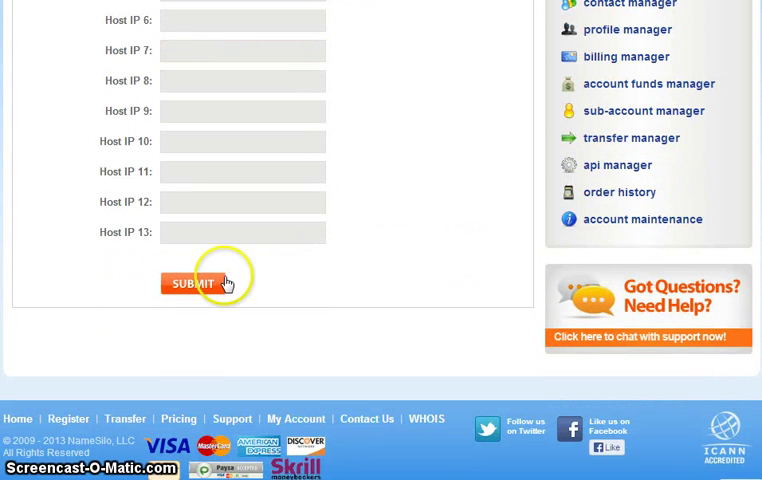
click(192, 283)
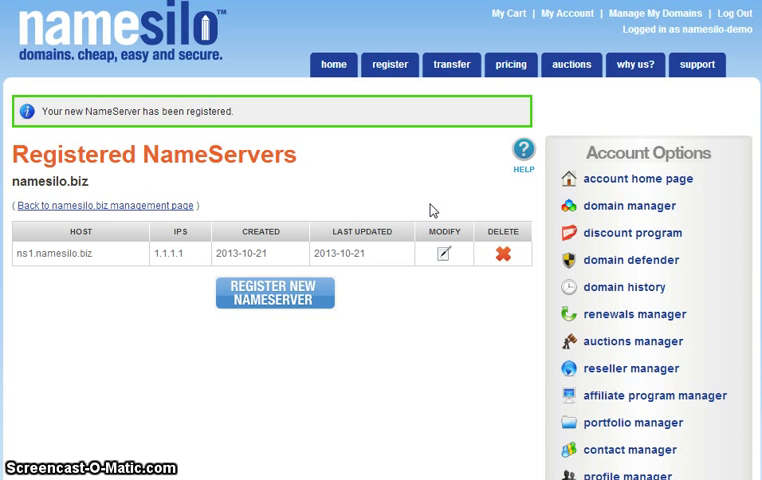
Register another nameserver with host ns2 and IP 1.1.1.1, and submit it.
click(275, 291)
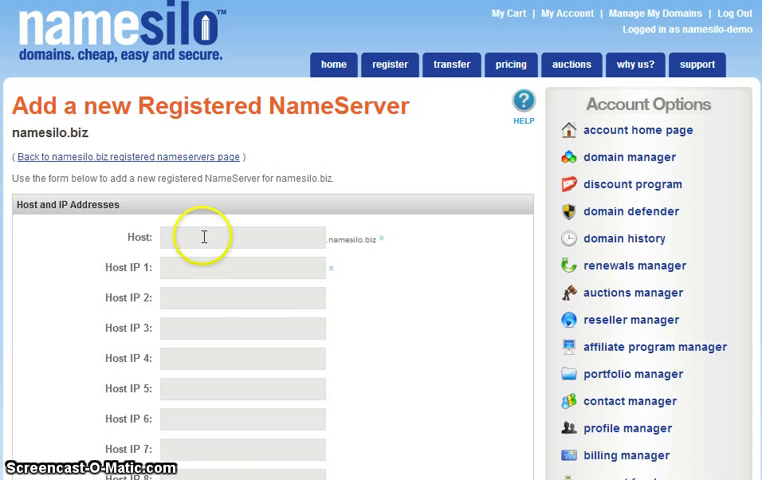
text(ns2)
text(1.1.1.1)
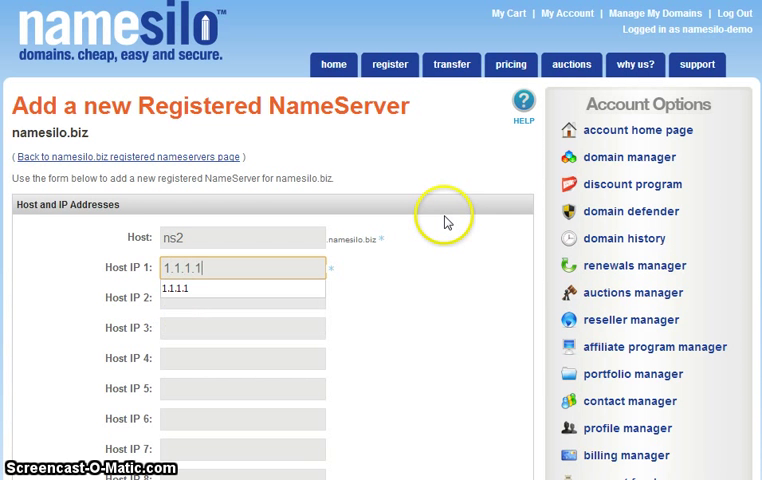
scroll(down, 3)
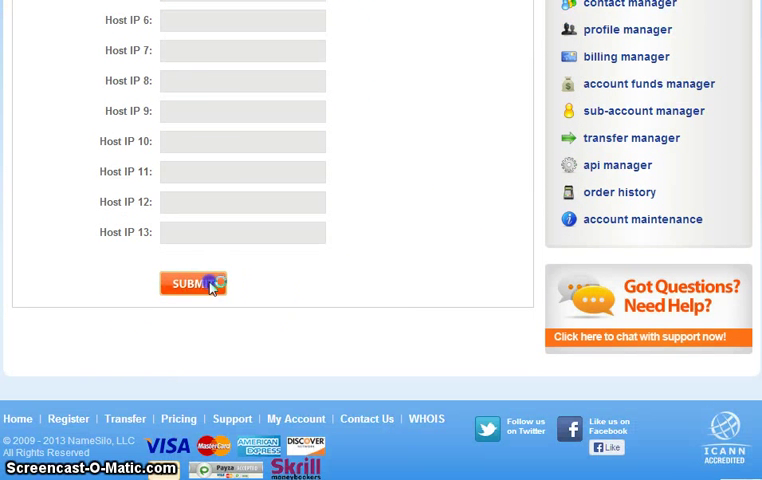
click(193, 283)
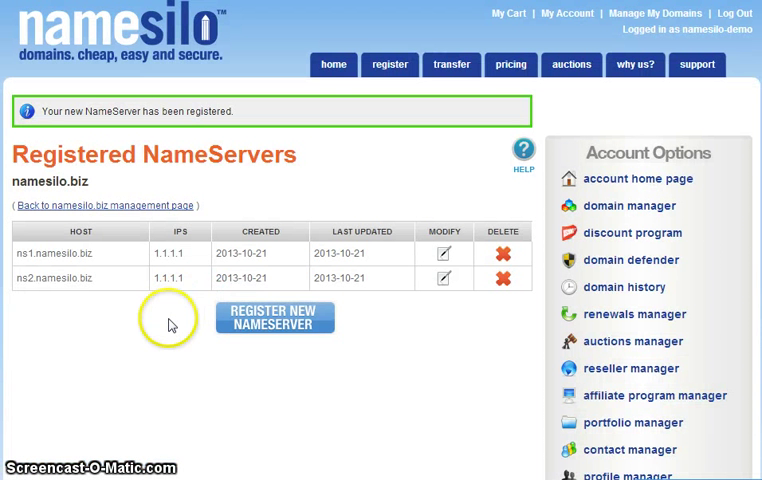
mouse_move(170, 324)
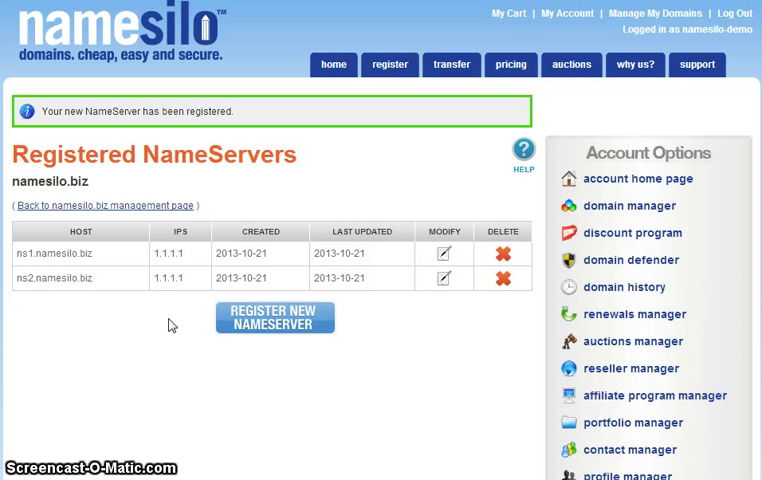
mouse_move(444, 260)
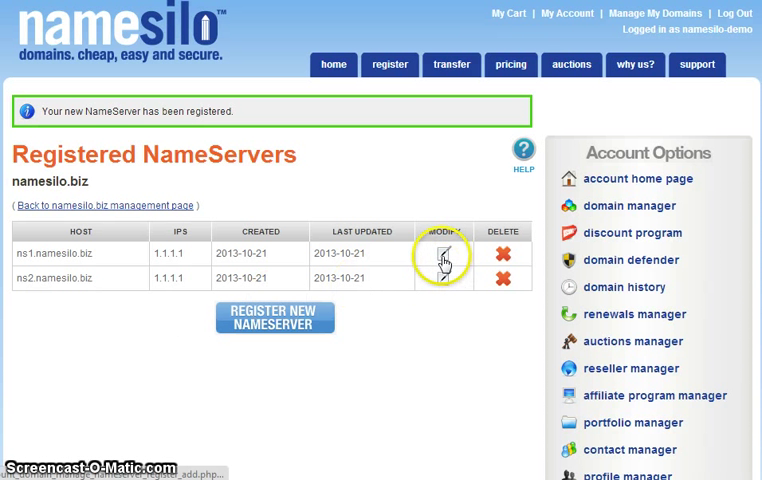
Review the ns1 nameserver details, then return to Manage My Domains and tick namesilo.biz.
click(443, 247)
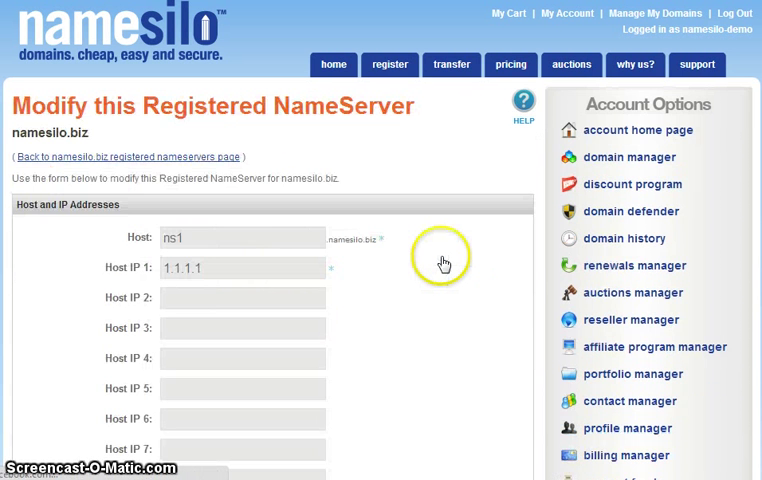
mouse_move(444, 263)
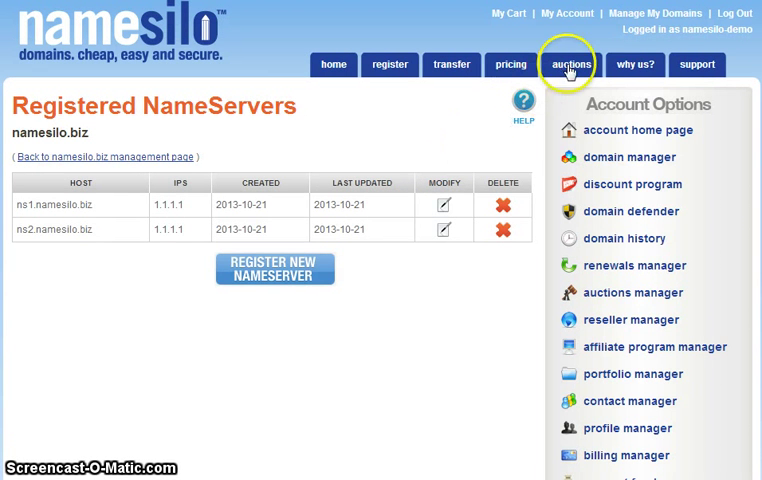
click(653, 13)
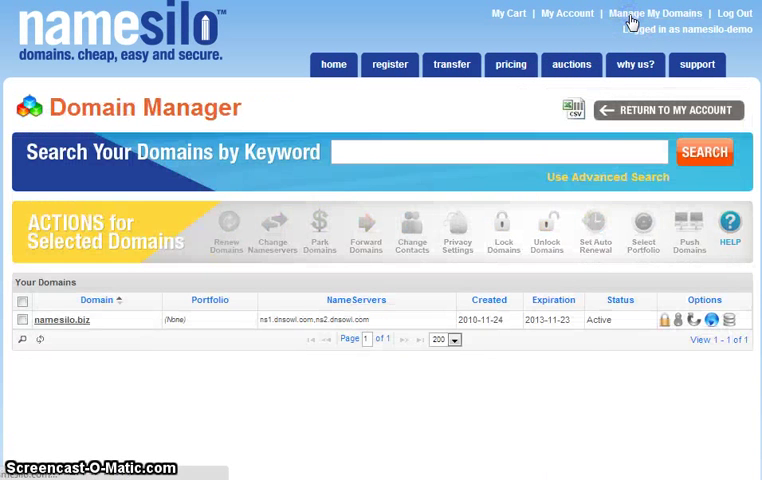
click(22, 320)
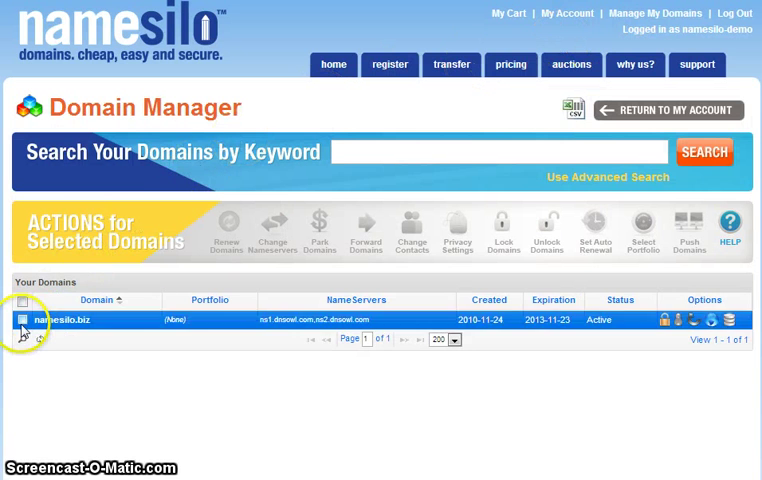
click(25, 320)
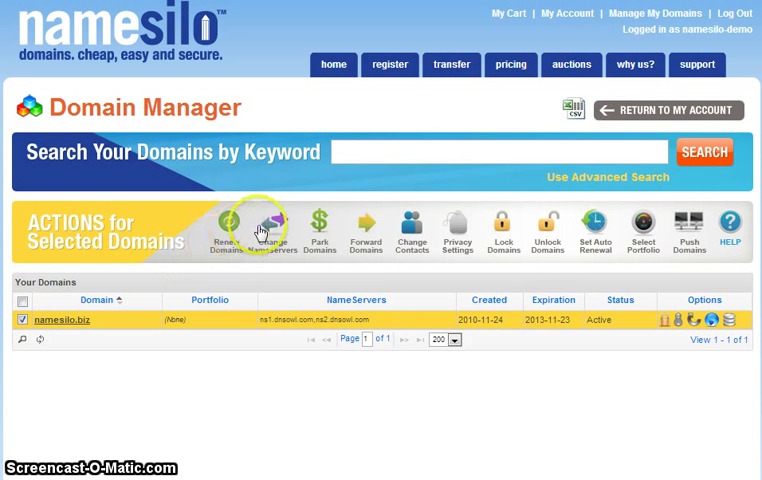
Change namesilo.biz nameservers to Ns1/Ns2.namesilo.biz, clearing NameServer 3, and submit.
click(262, 225)
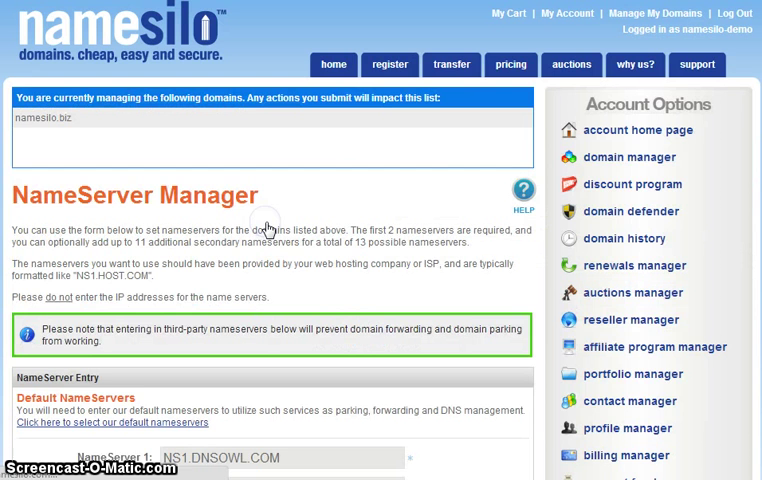
scroll(down, 3)
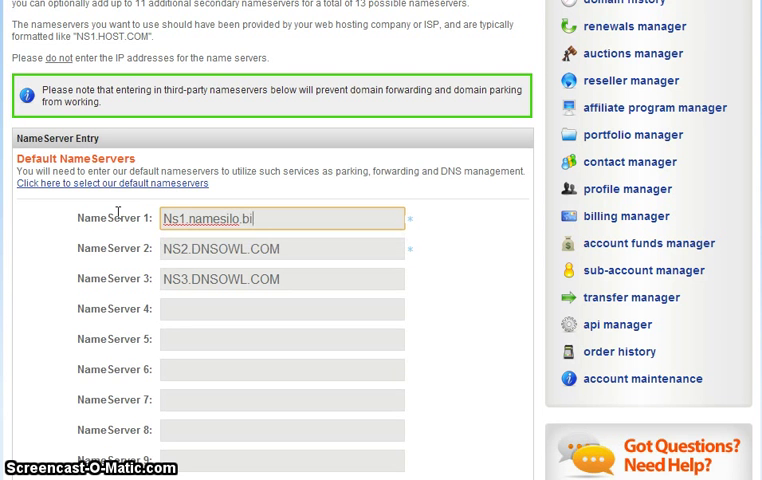
text(Ns2.namesilo.biz)
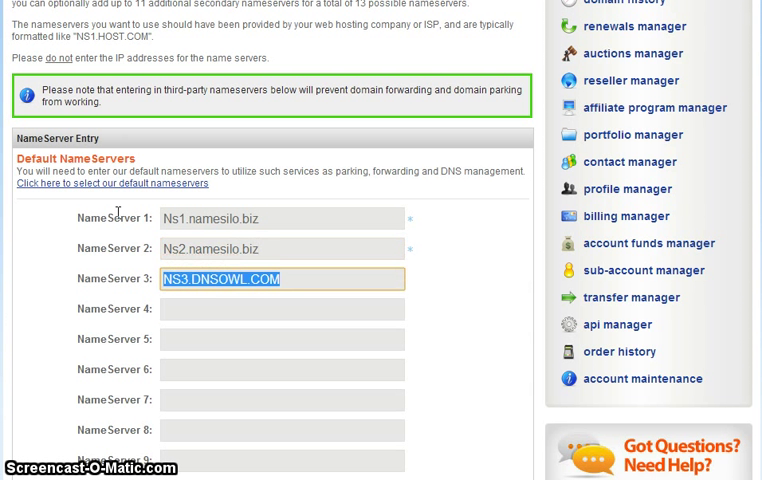
scroll(down, 3)
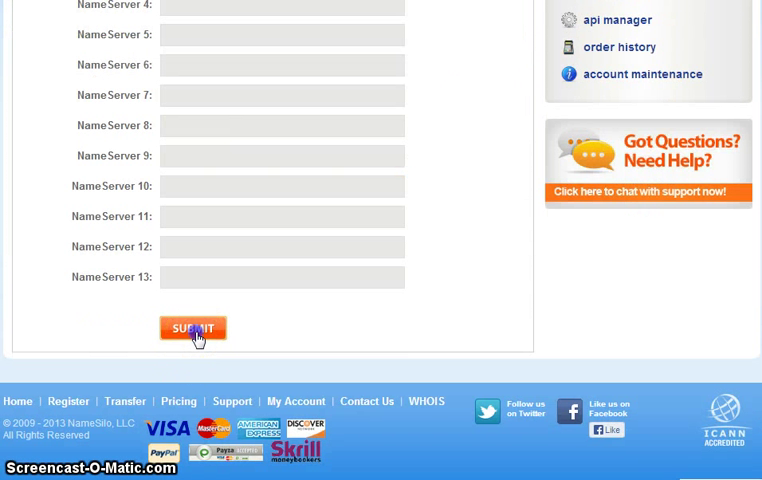
click(193, 328)
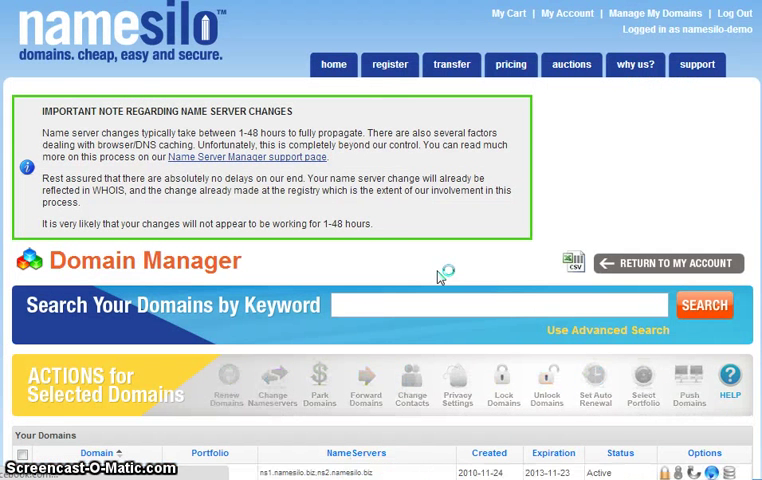
scroll(down, 3)
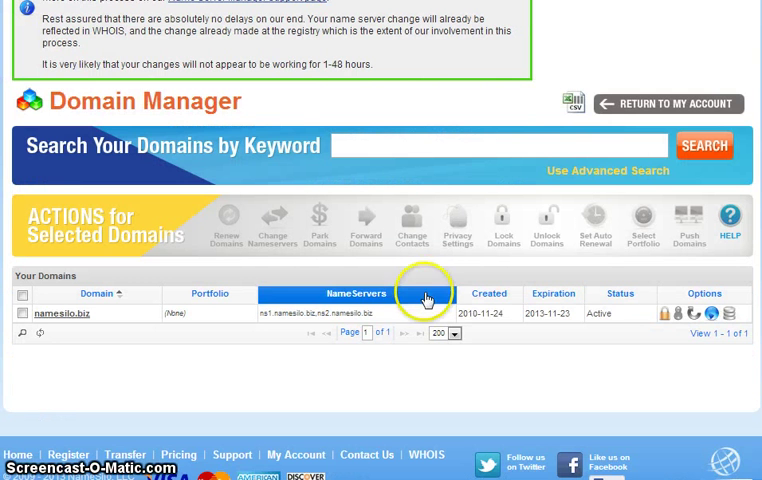
mouse_move(405, 279)
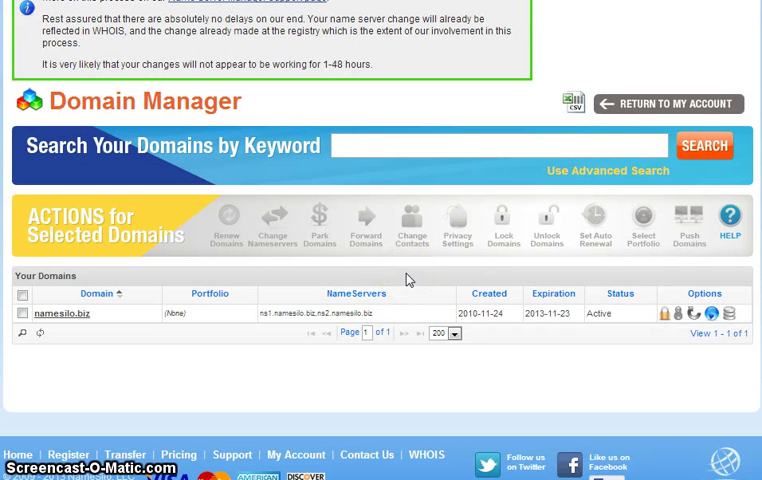